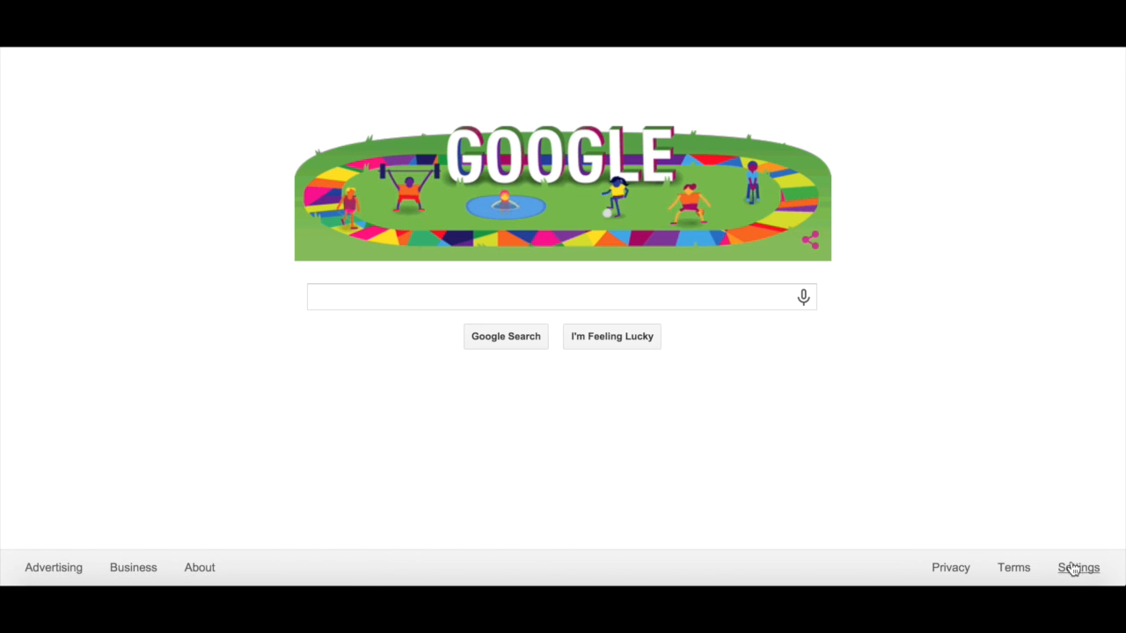
Bring up the Settings menu from the Google homepage footer
{"action": "left_click", "coordinate": [1078, 566]}
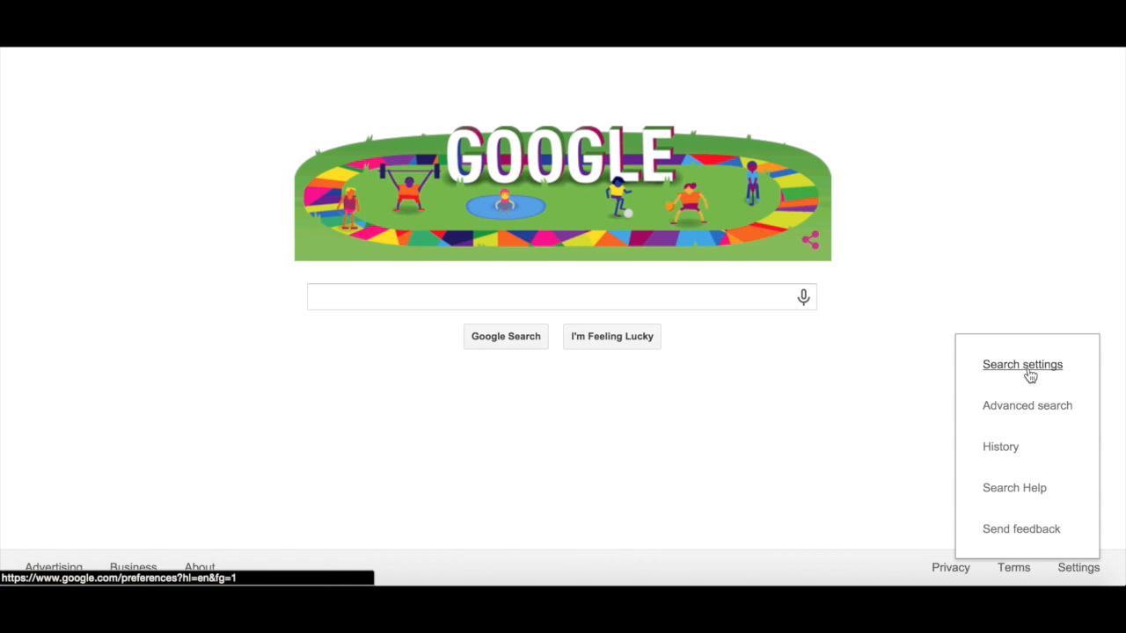
Go to the Search settings page and turn on SafeSearch
{"action": "left_click", "coordinate": [1021, 364]}
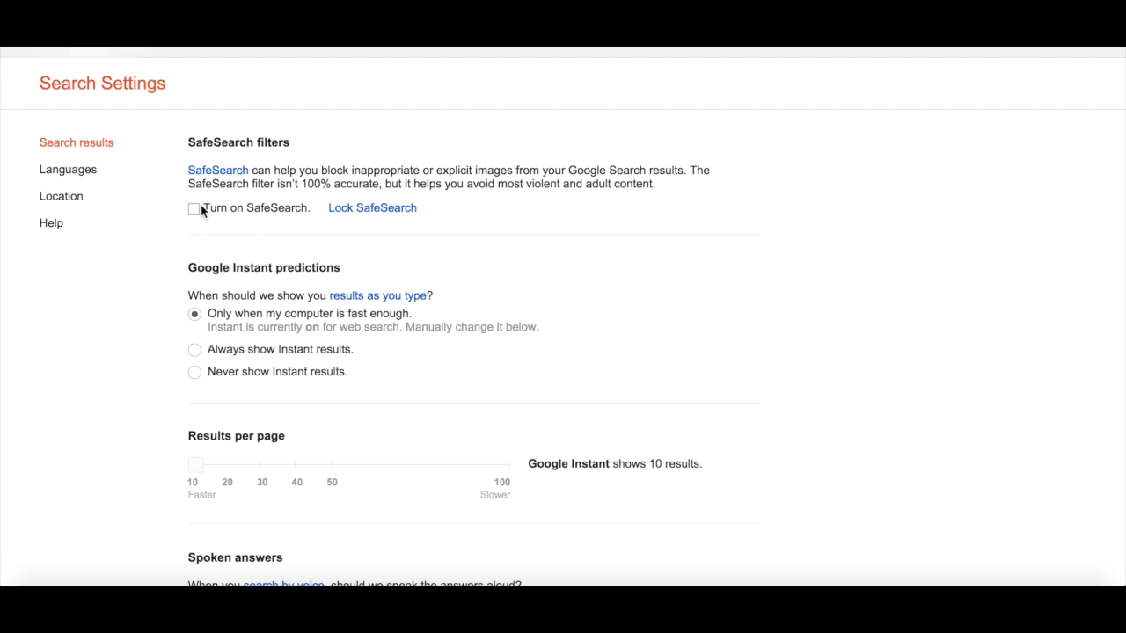
{"action": "scroll", "scroll_direction": "down", "scroll_amount": 3}
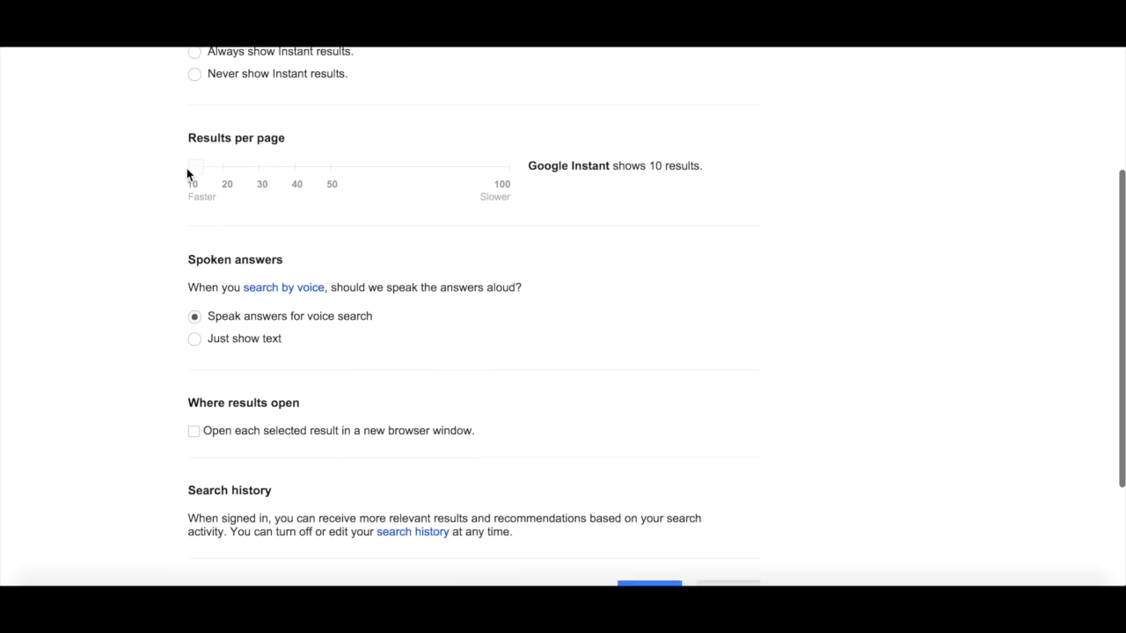
{"action": "scroll", "scroll_direction": "down", "scroll_amount": 3}
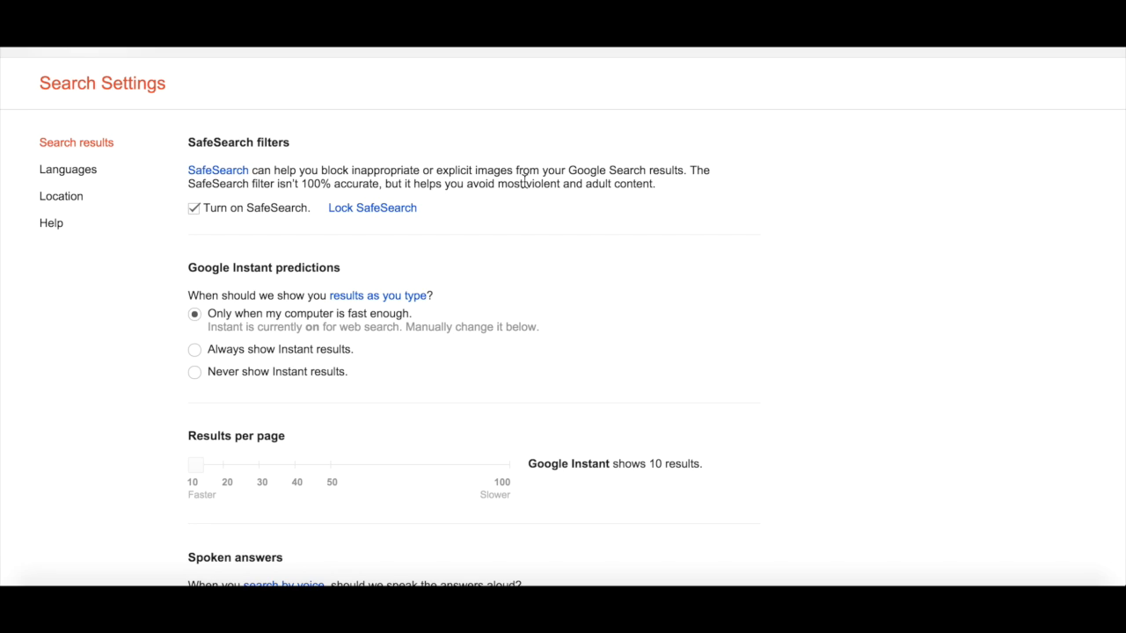
{"action": "mouse_move", "coordinate": [373, 220]}
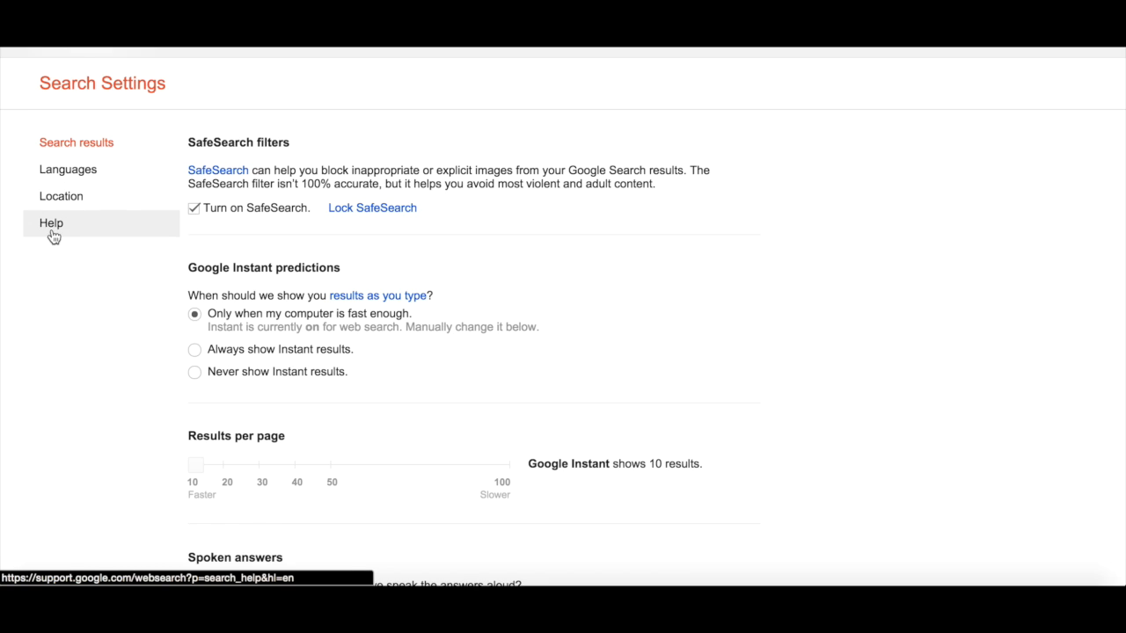
{"action": "mouse_move", "coordinate": [43, 236]}
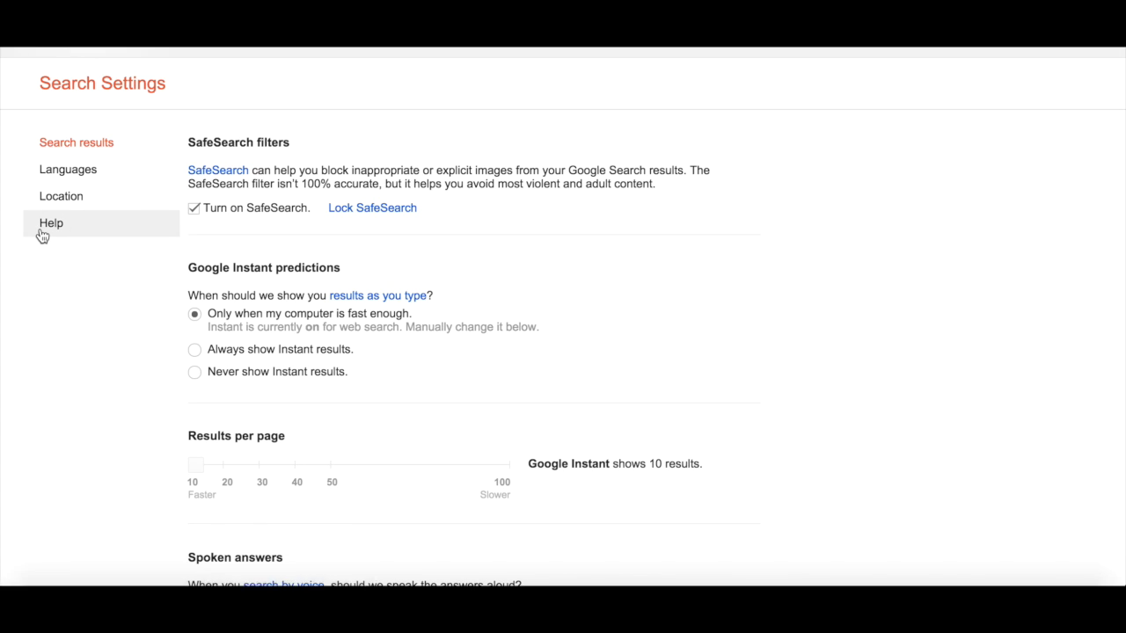
View the Search Help article on turning SafeSearch on or off
{"action": "left_click", "coordinate": [51, 222]}
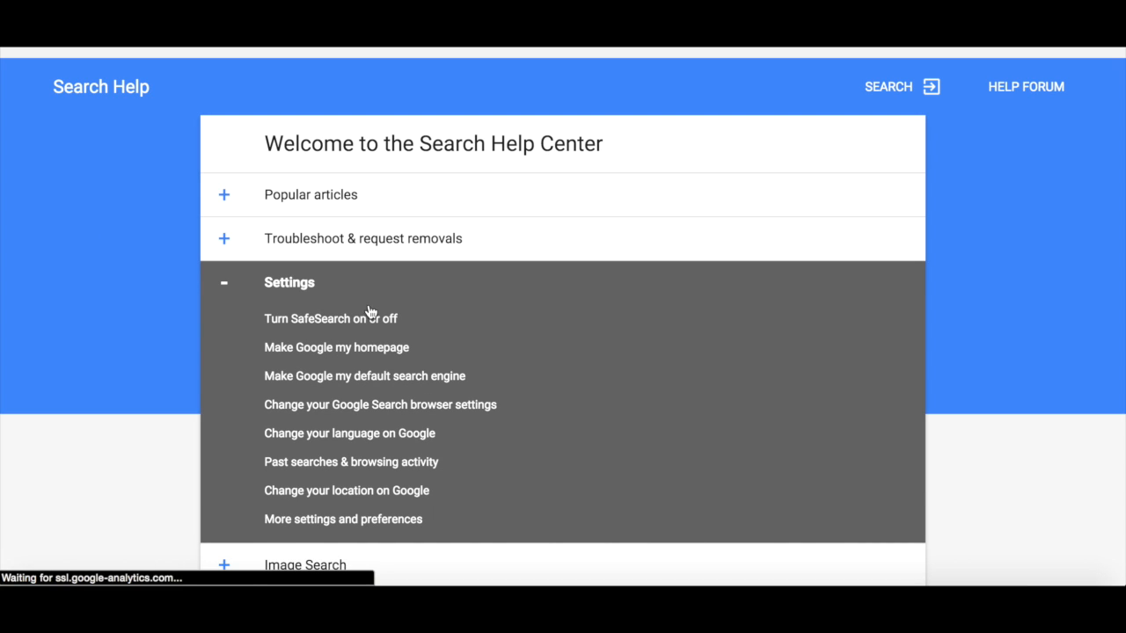
{"action": "left_click", "coordinate": [330, 318]}
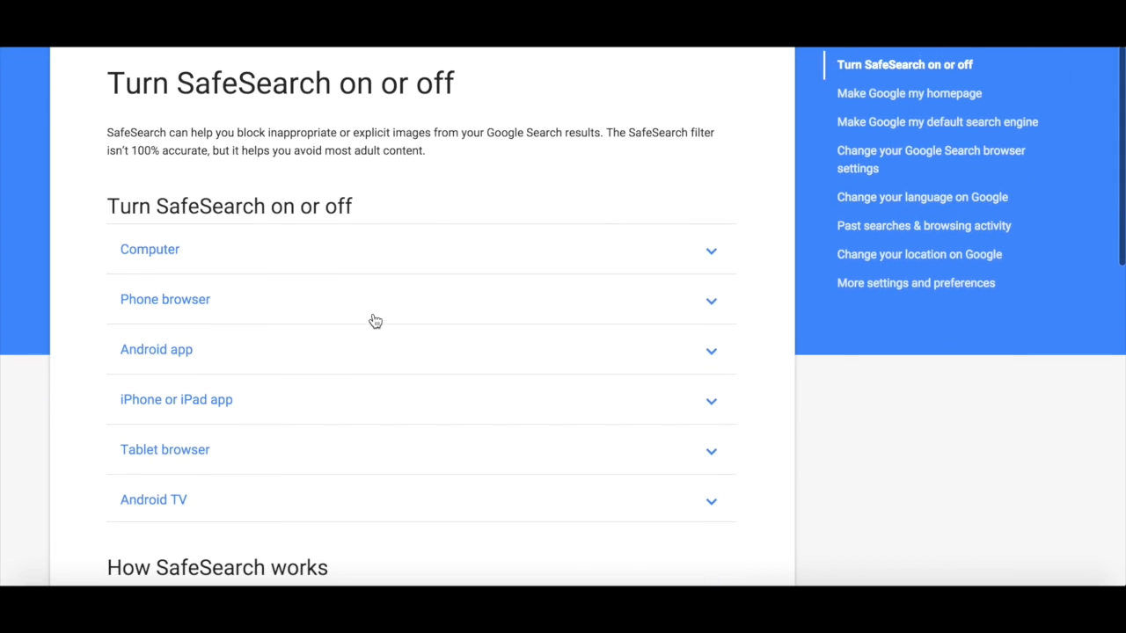
{"action": "scroll", "scroll_direction": "down", "scroll_amount": 3}
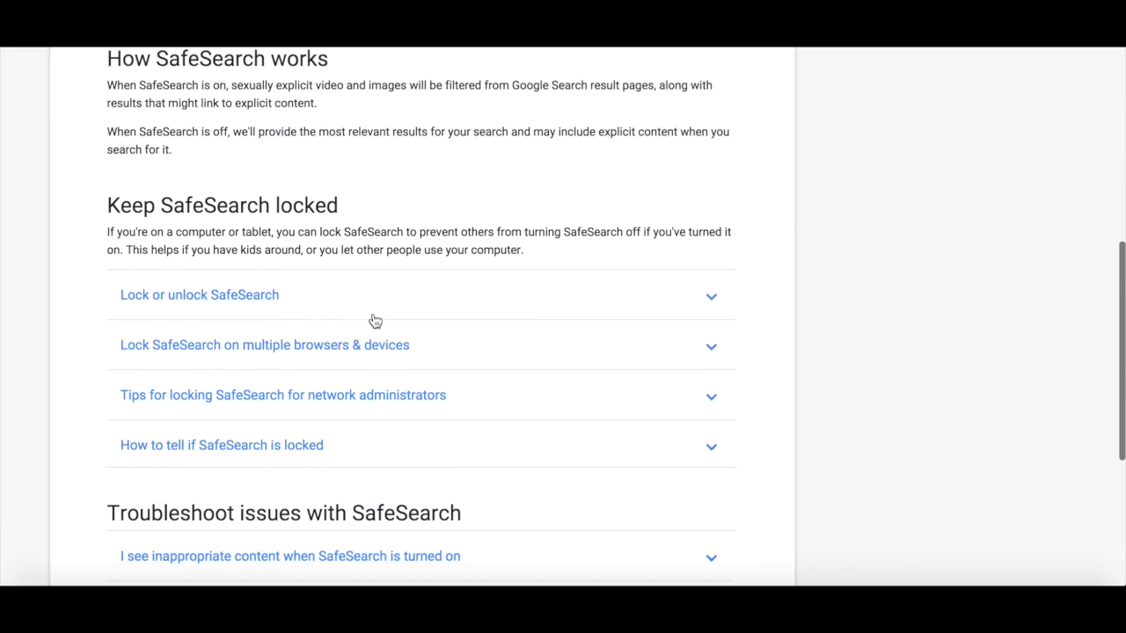
{"action": "scroll", "scroll_direction": "down", "scroll_amount": 3}
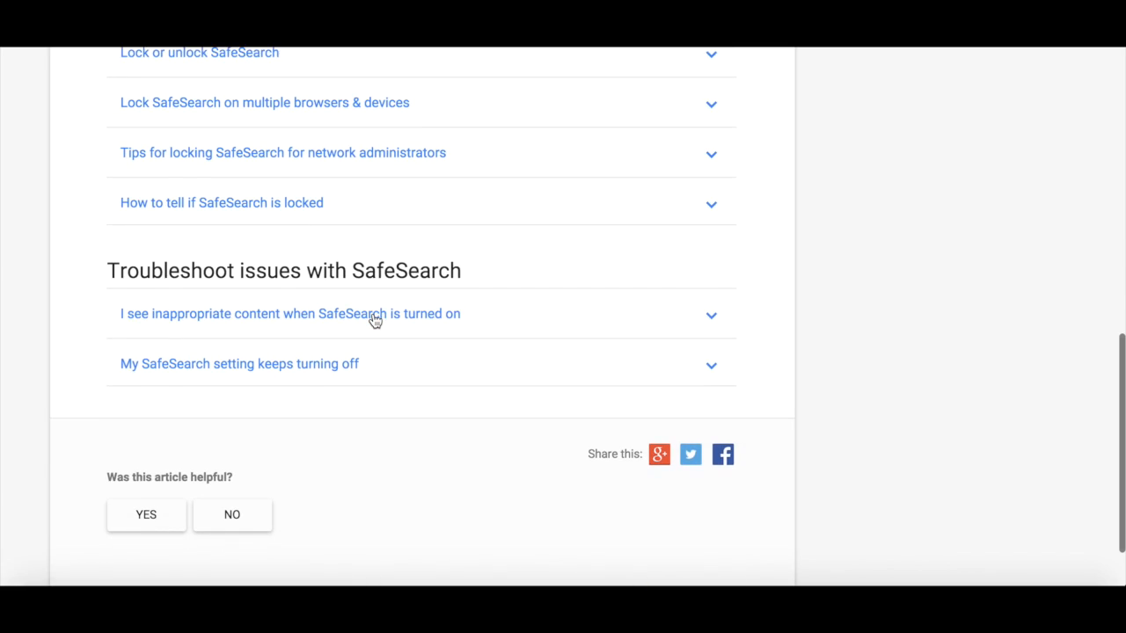